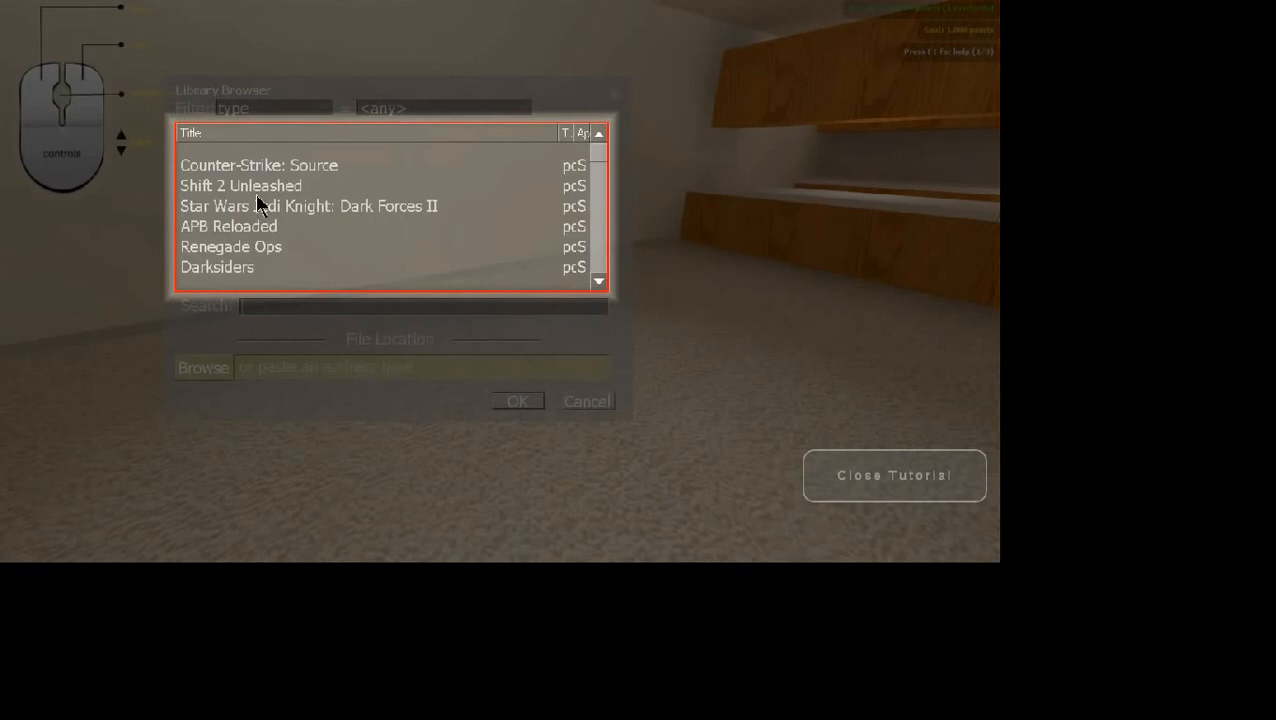
- Choose Star Wars Jedi Knight: Dark Forces II in the Library Browser and spawn its cabinet
click(308, 204)
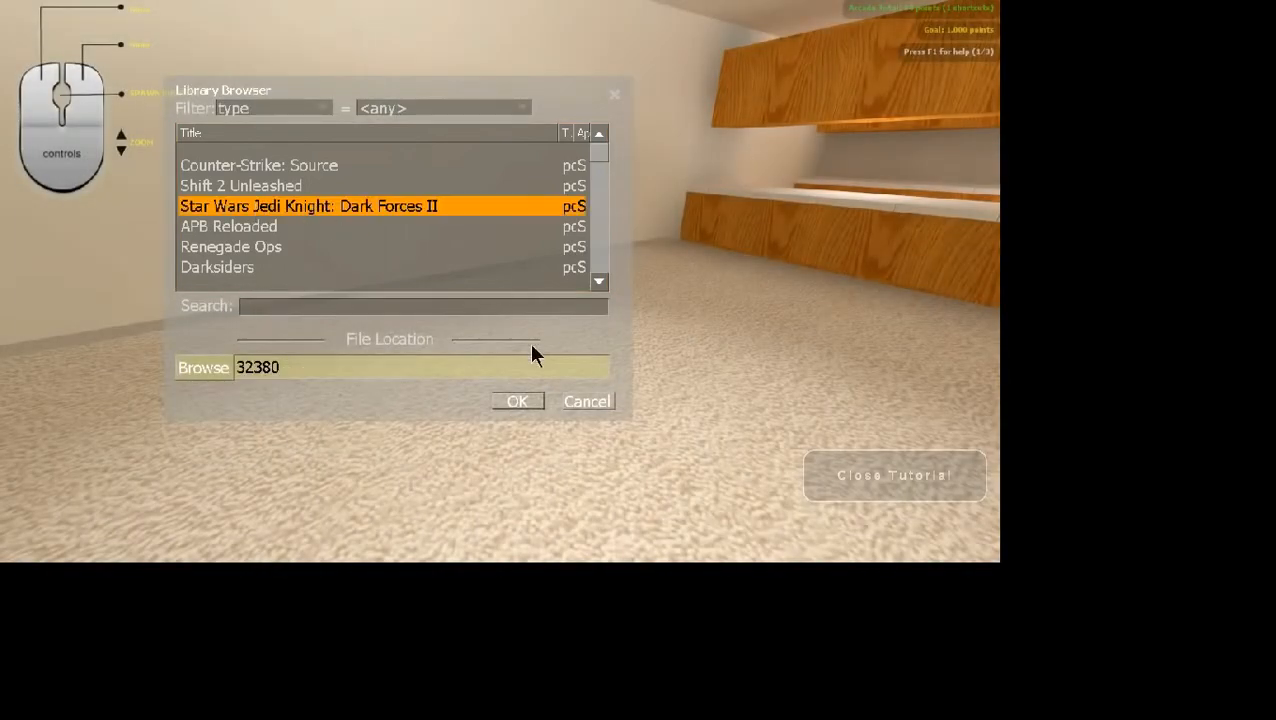
click(516, 400)
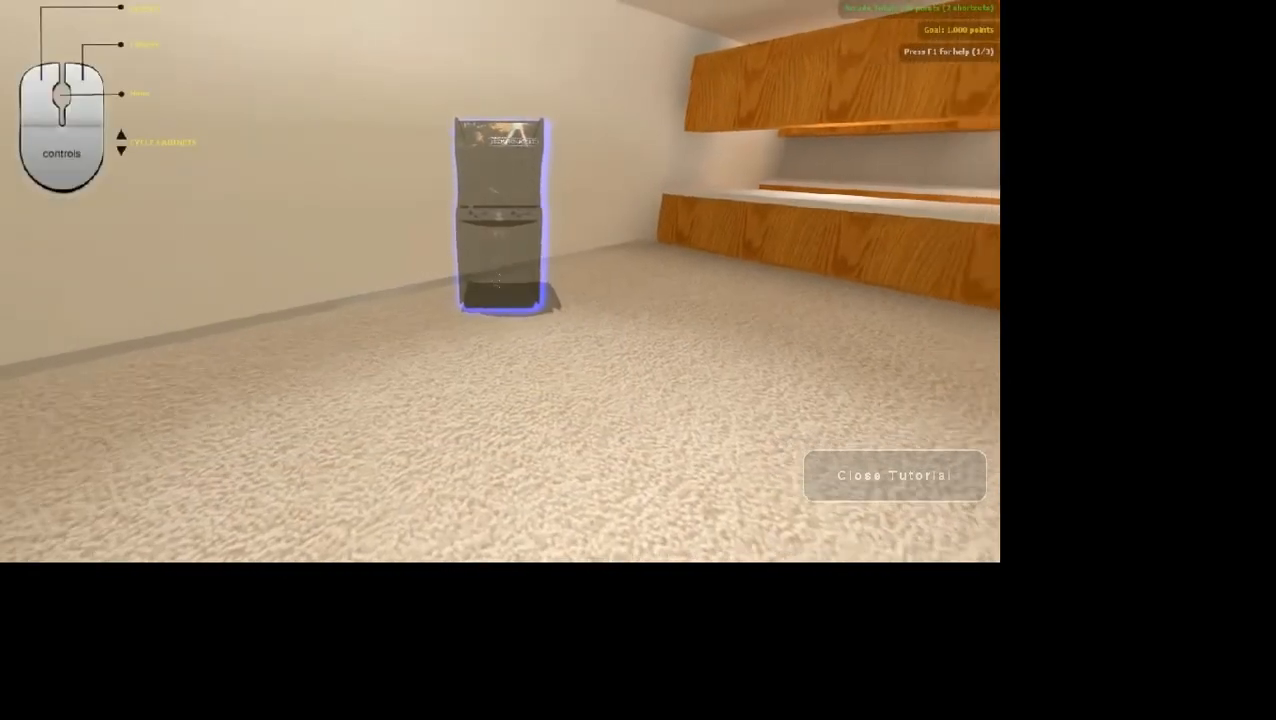